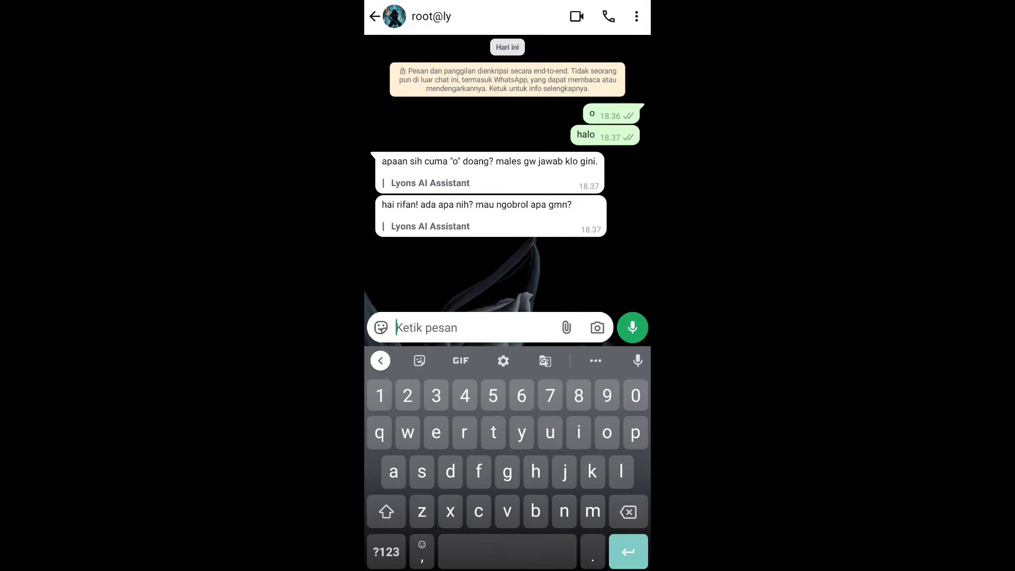
Send 'apa kabar' then 'iyaa aku sehat' to the Lyons AI Assistant, each drawing a reply.
{"action": "left_click", "coordinate": [627, 551]}
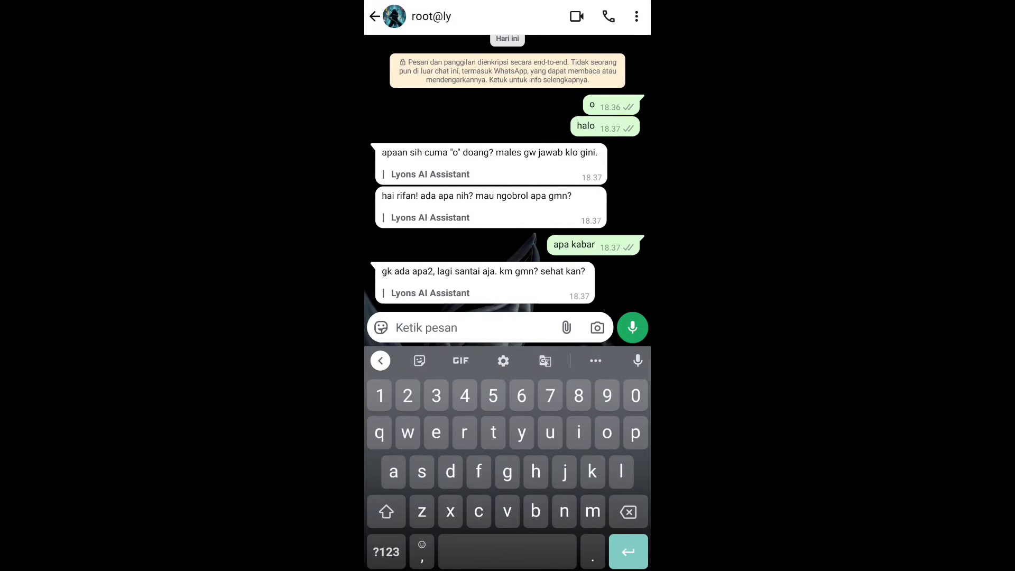
{"action": "type", "text": "iyaa ai"}
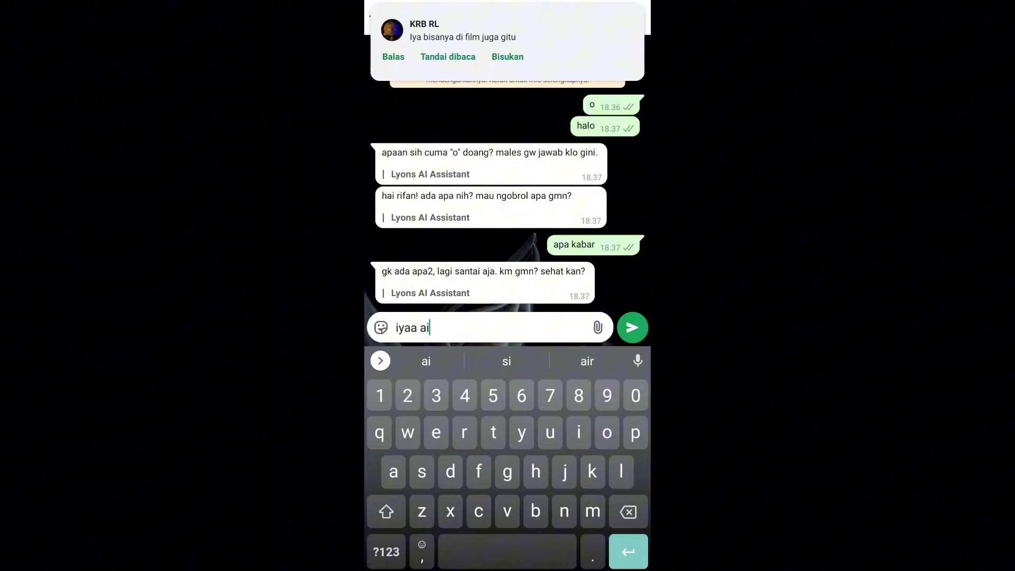
{"action": "left_click", "coordinate": [633, 327]}
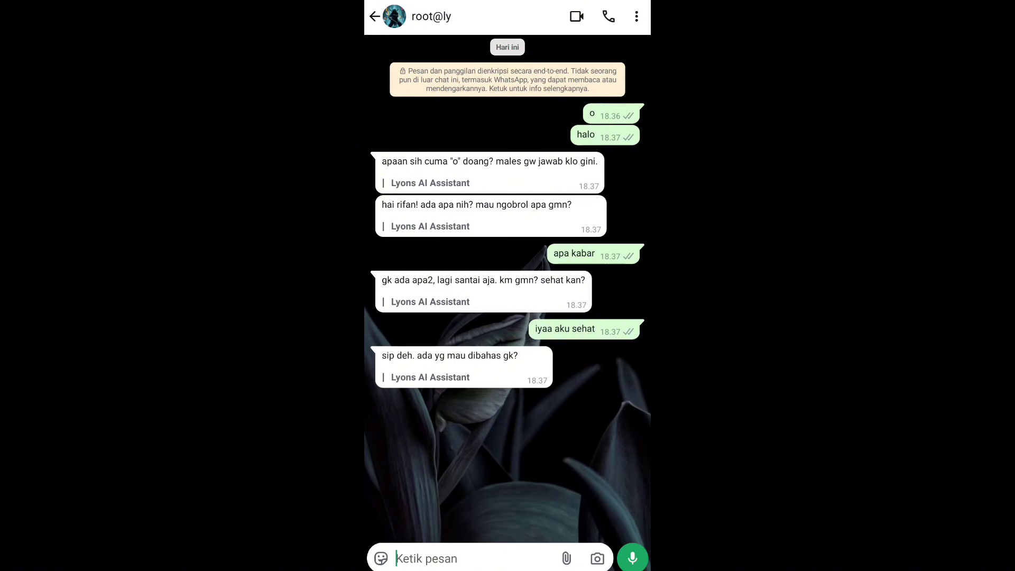
Send 'jelaskan tentang skizofrenia' and receive the LYONS XD BOT command menu in the chat.
{"action": "type", "text": "a"}
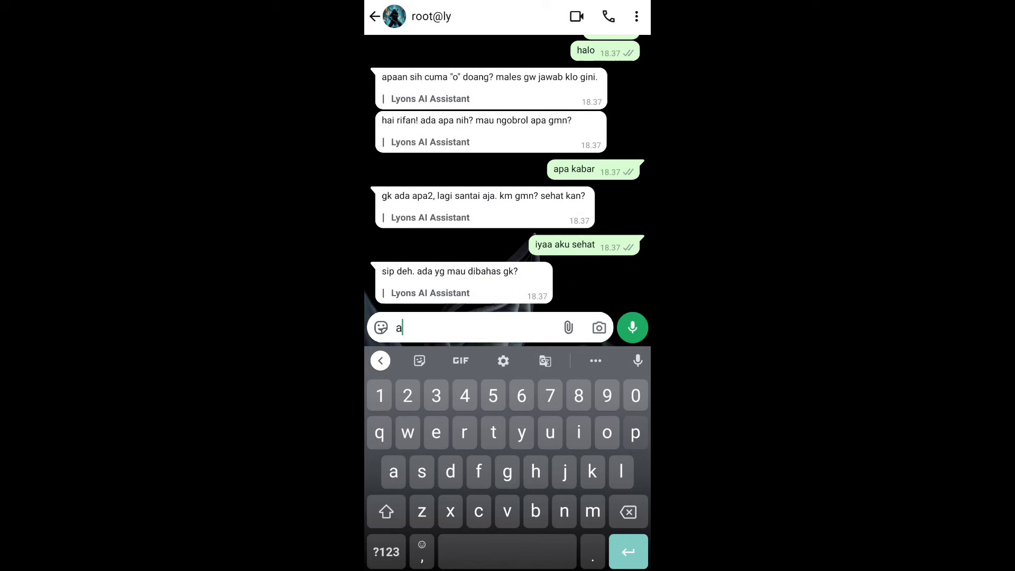
{"action": "type", "text": "jelaskan t"}
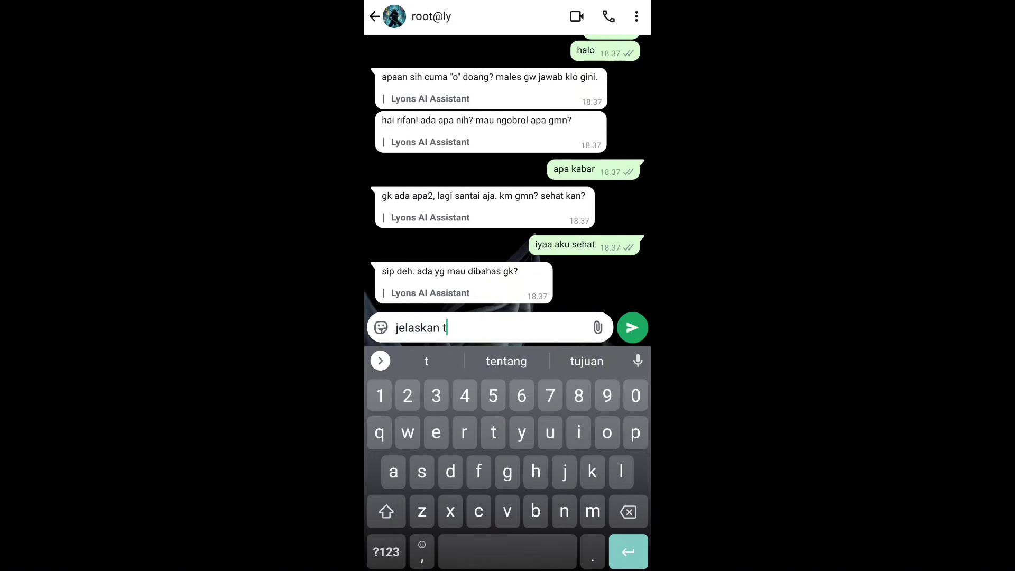
{"action": "type", "text": "entang skizofren"}
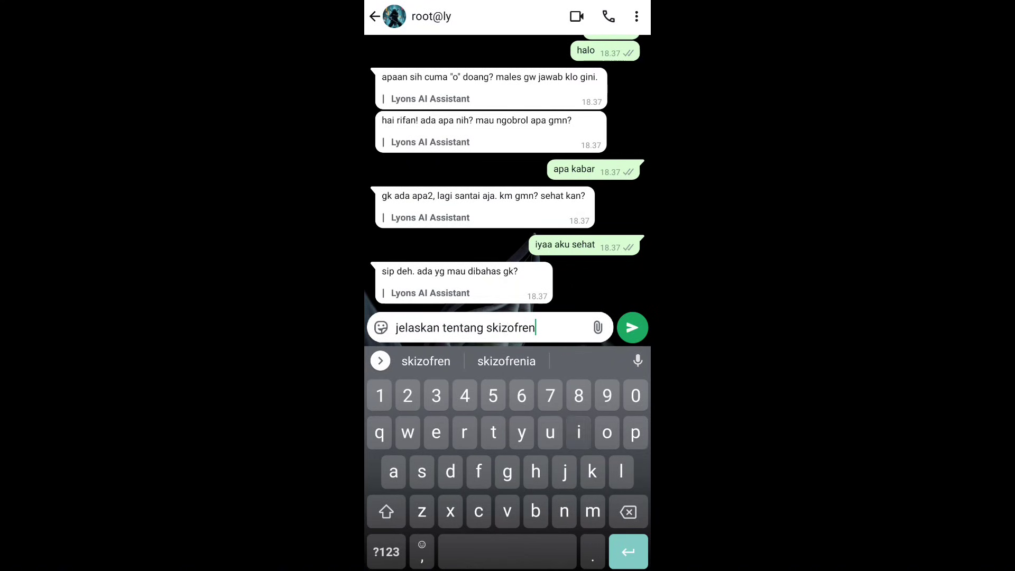
{"action": "left_click", "coordinate": [633, 327]}
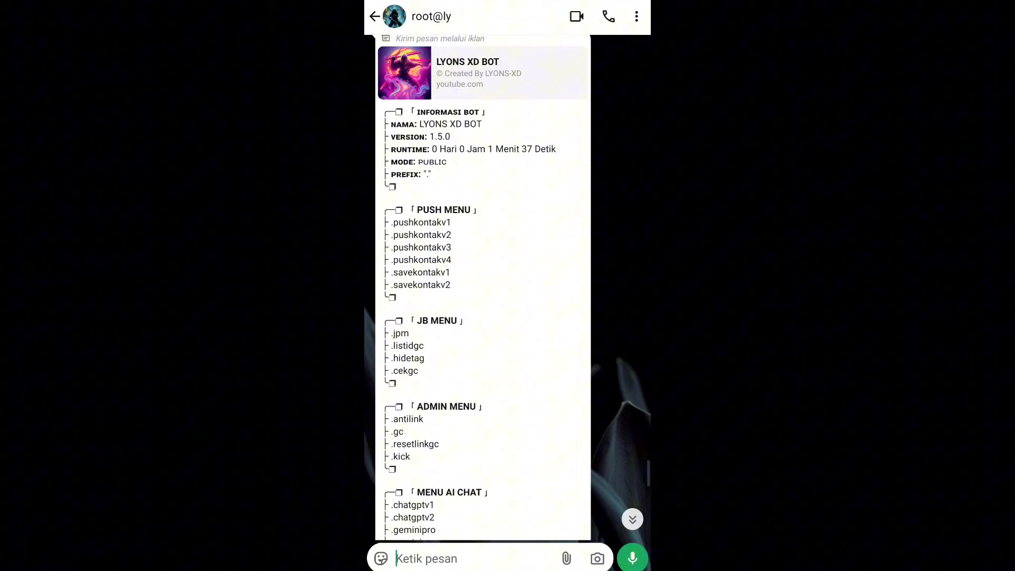
{"action": "left_click", "coordinate": [472, 559]}
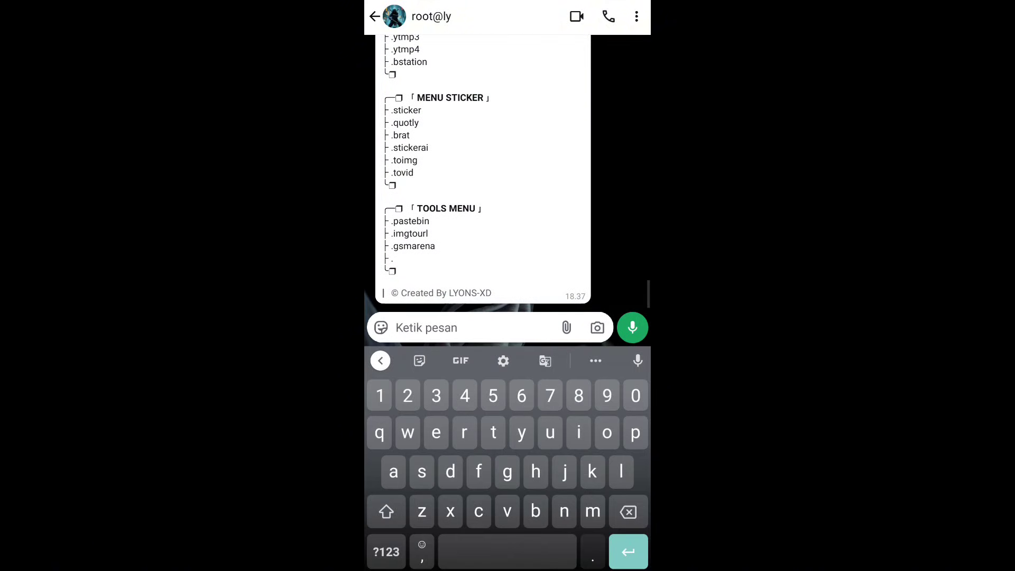
{"action": "type", "text": ".brat"}
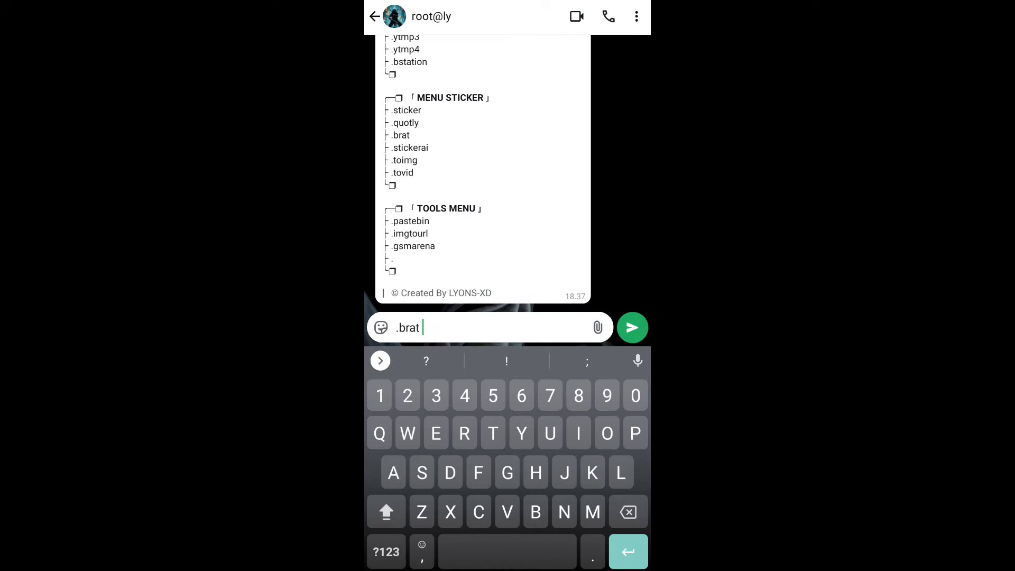
{"action": "type", "text": "TES FITUR BRAT"}
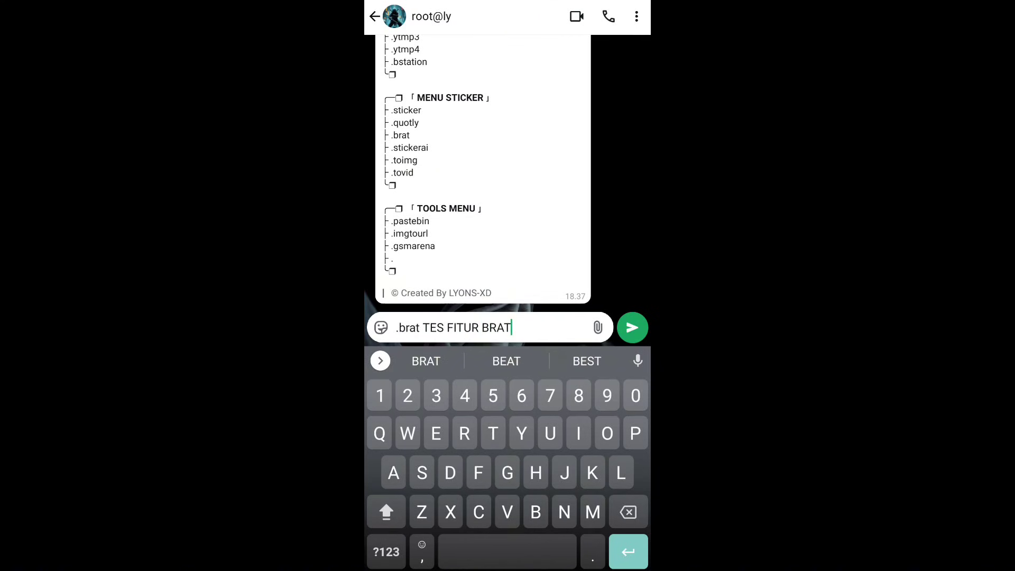
{"action": "type", "text": "123455683937282"}
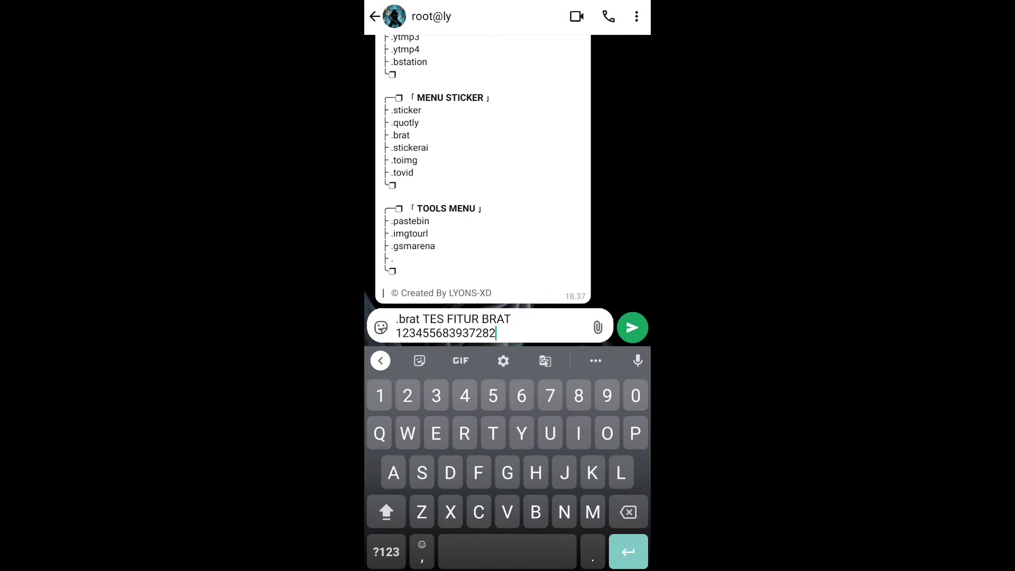
{"action": "left_click", "coordinate": [633, 327]}
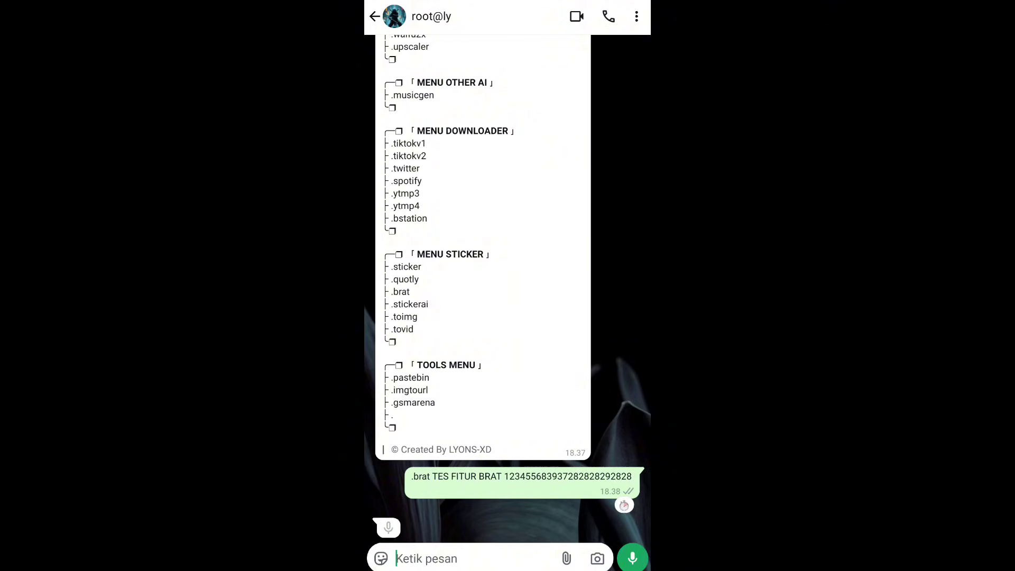
{"action": "scroll", "scroll_direction": "up", "scroll_amount": 3}
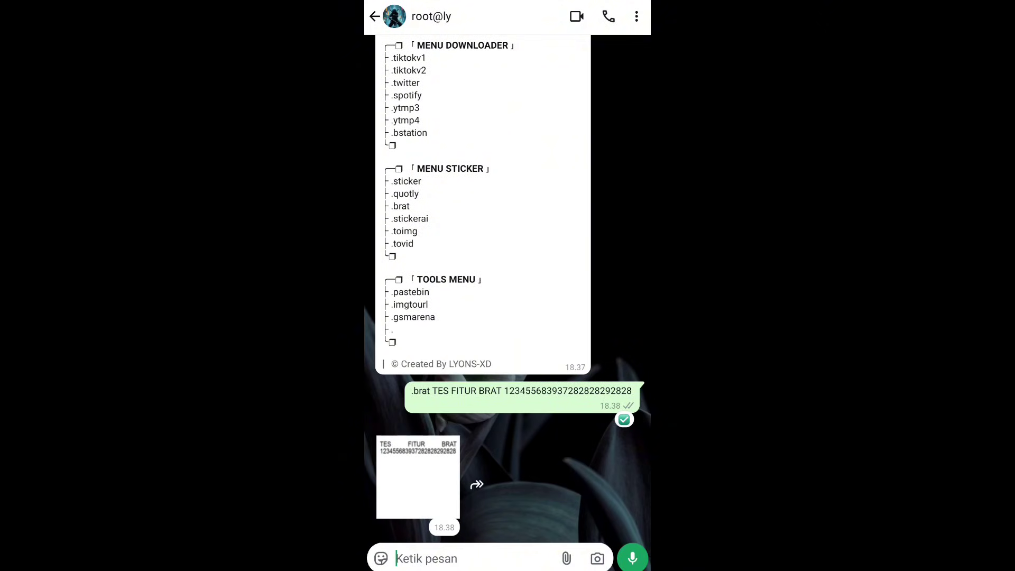
{"action": "left_click", "coordinate": [473, 559]}
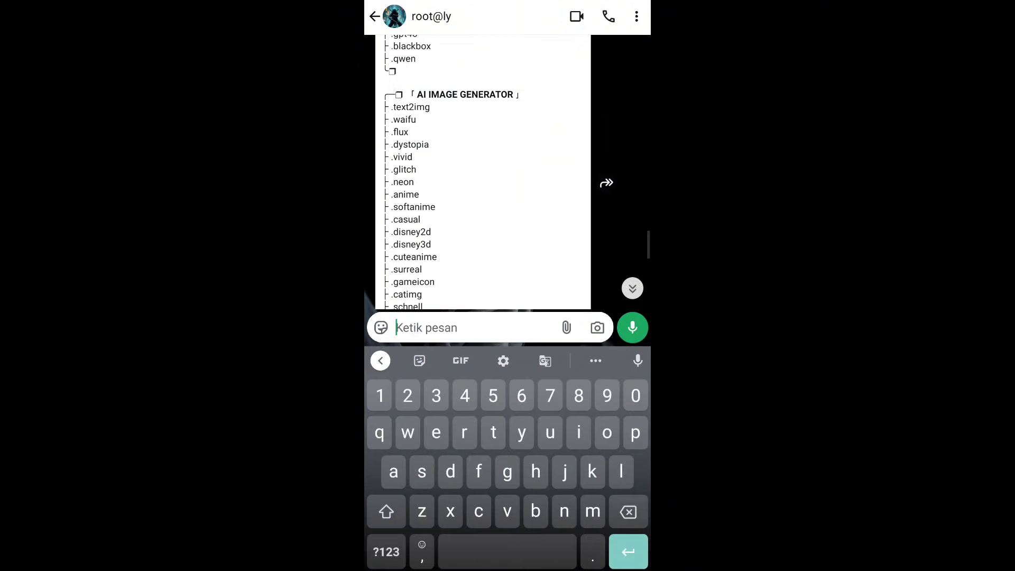